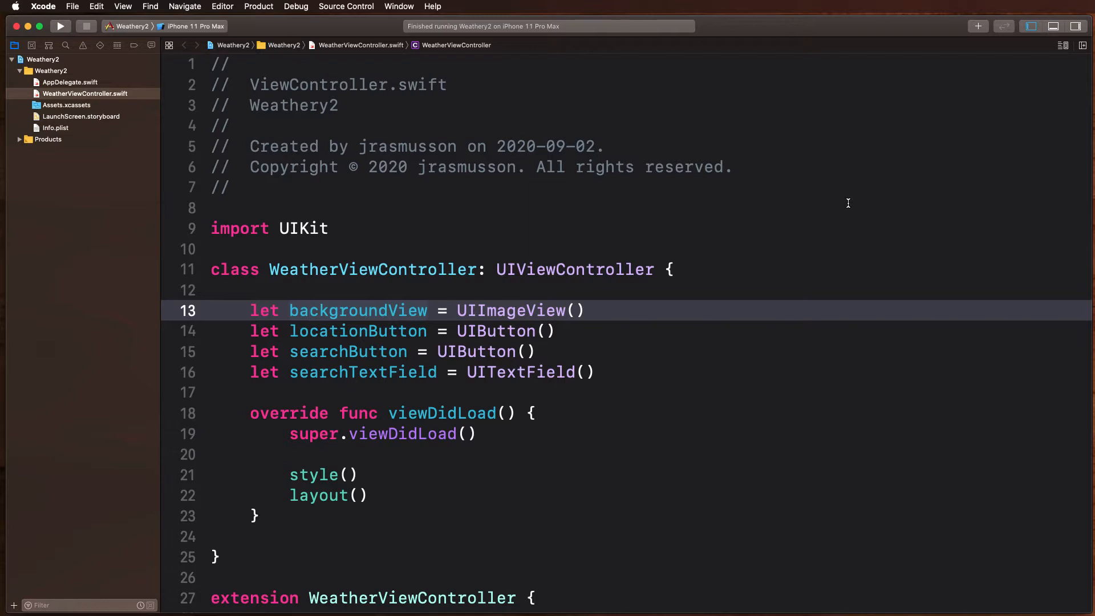
Step: Show the File inspector beside WeatherViewController.swift with the cursor in backgroundView
click(309, 310)
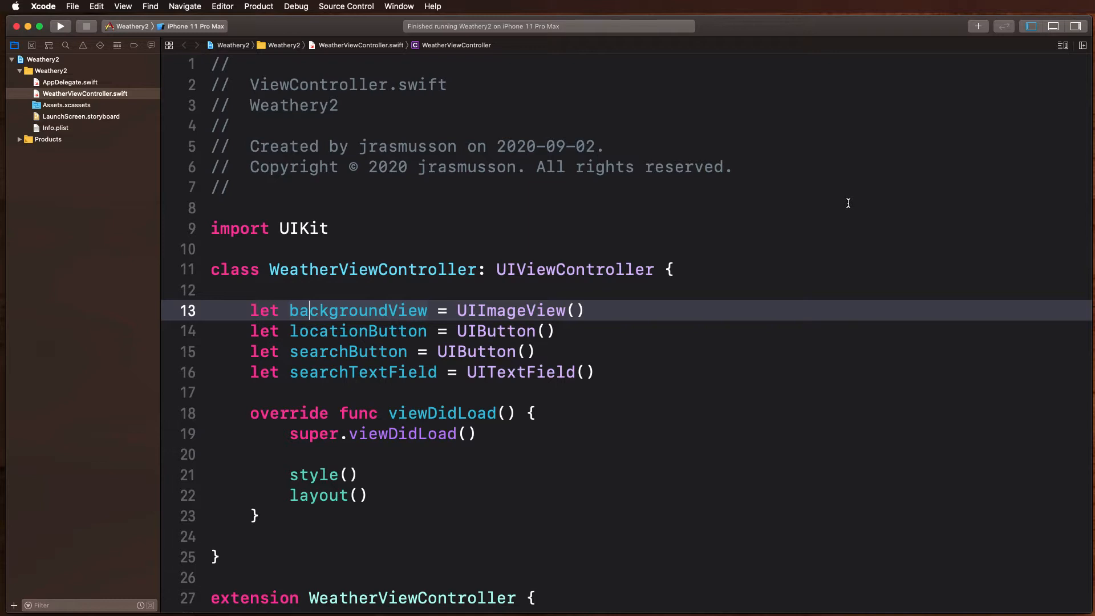
mouse_move(701, 188)
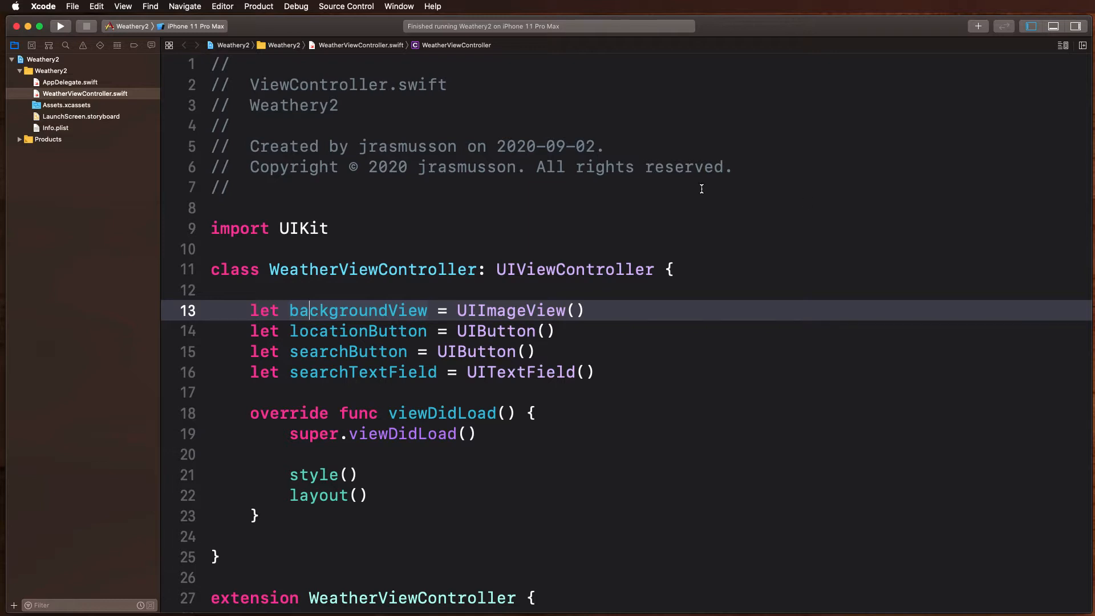
click(593, 208)
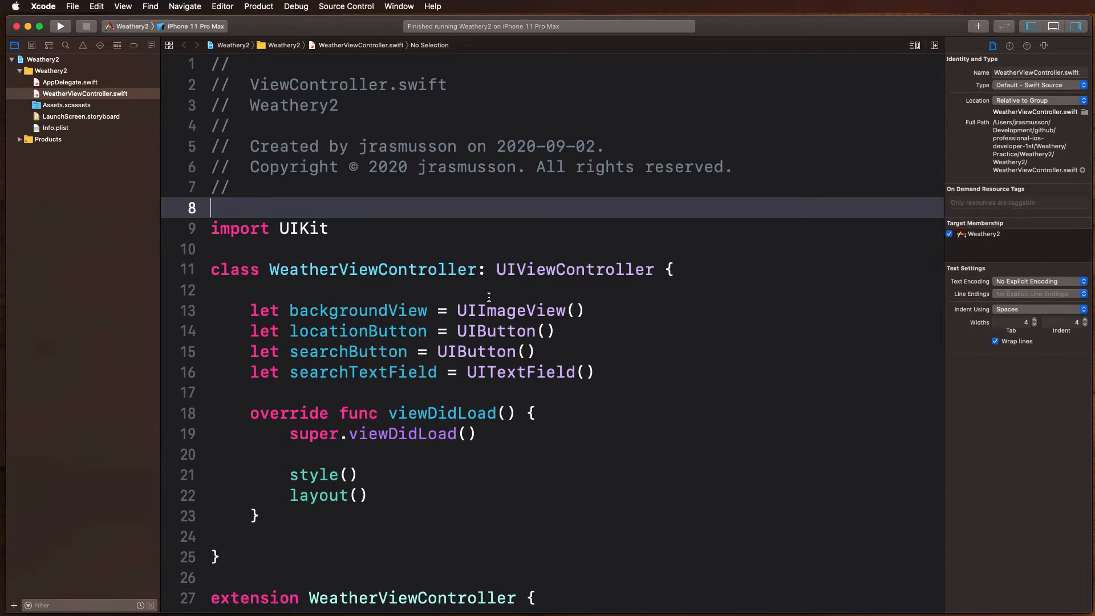
Step: Switch to Info.plist and collapse the Weathery2 group in the project tree
click(263, 146)
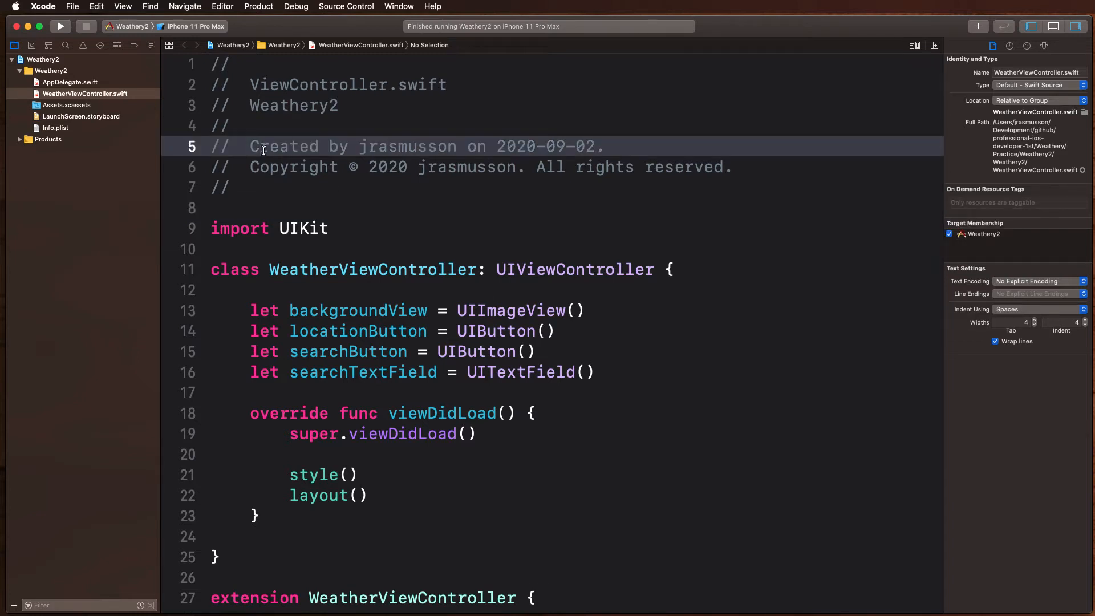
click(85, 92)
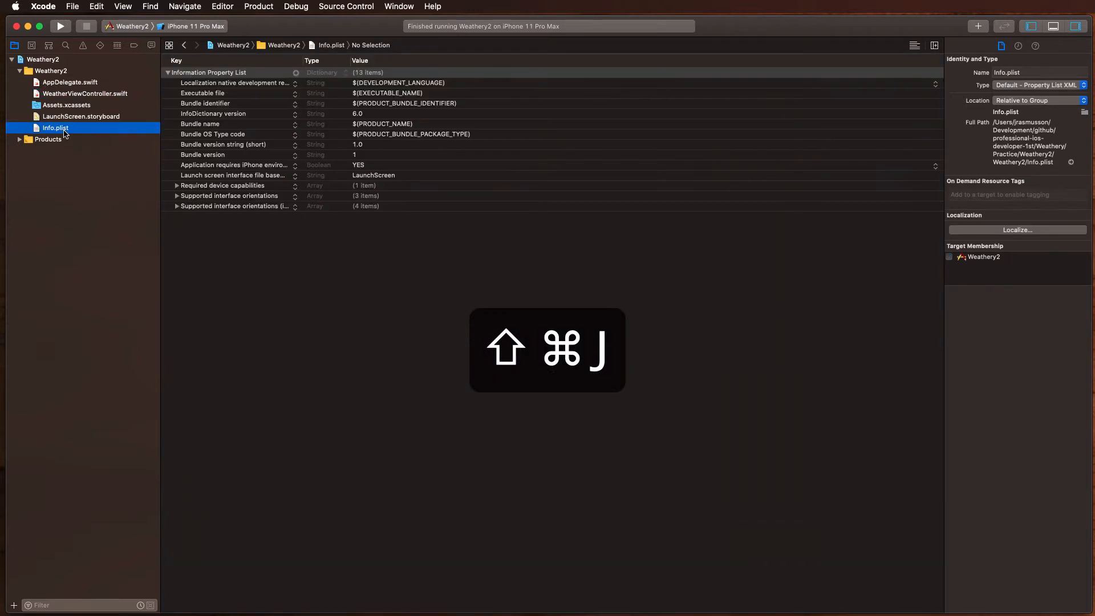
click(20, 71)
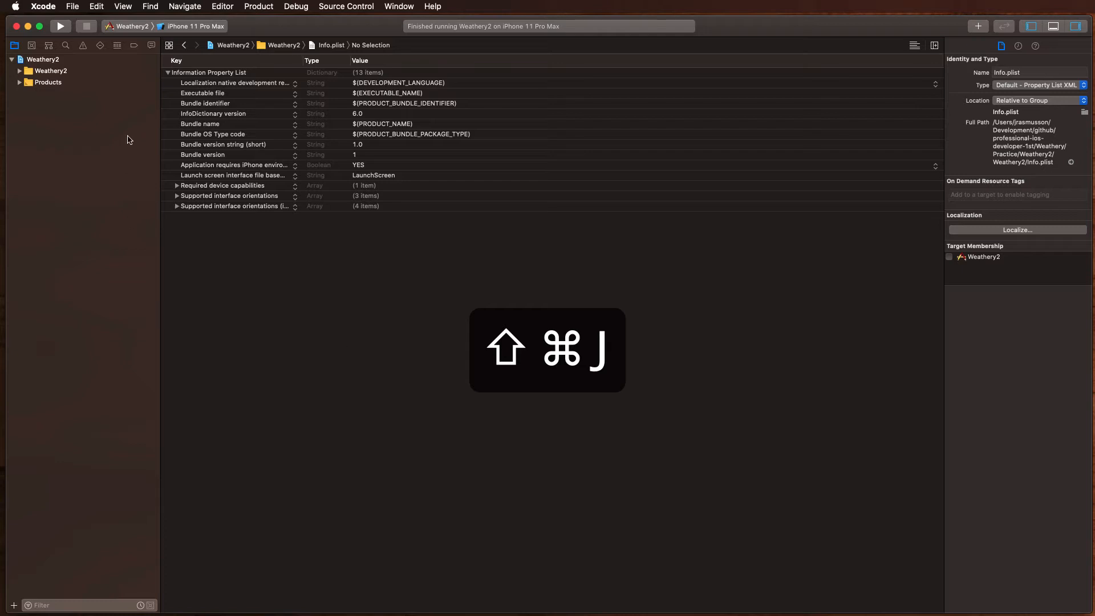
mouse_move(79, 161)
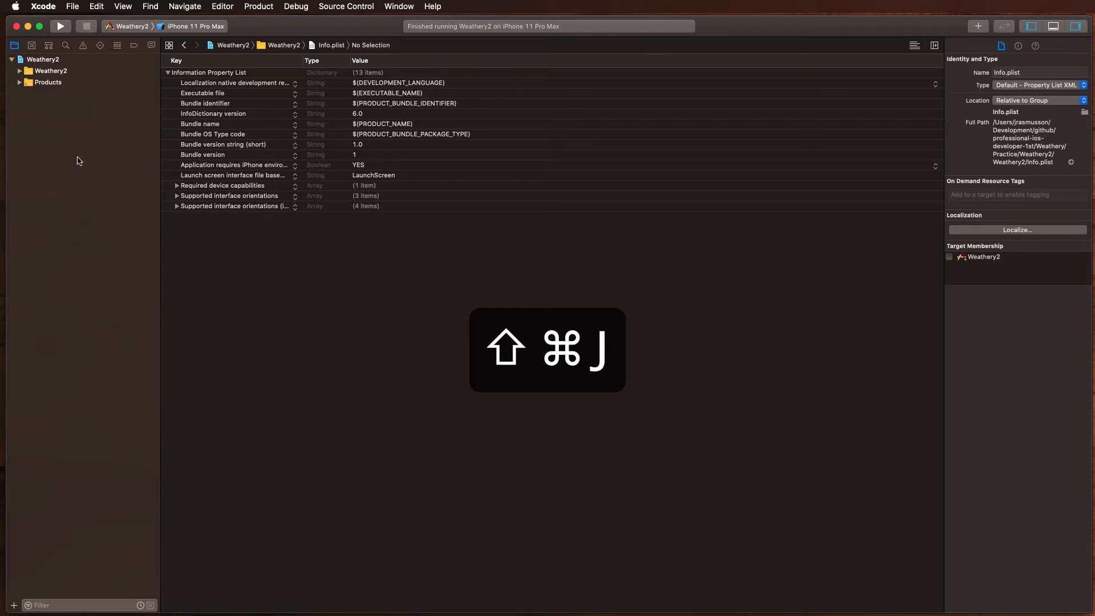
Step: Reveal the open file in the navigator and return to WeatherViewController.swift
click(50, 71)
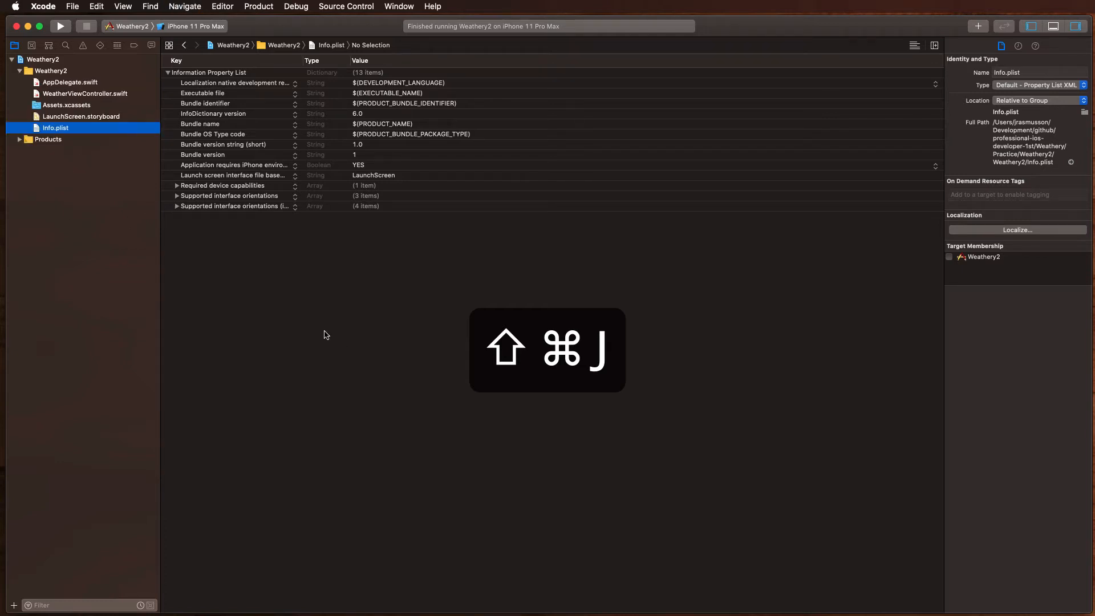
click(84, 94)
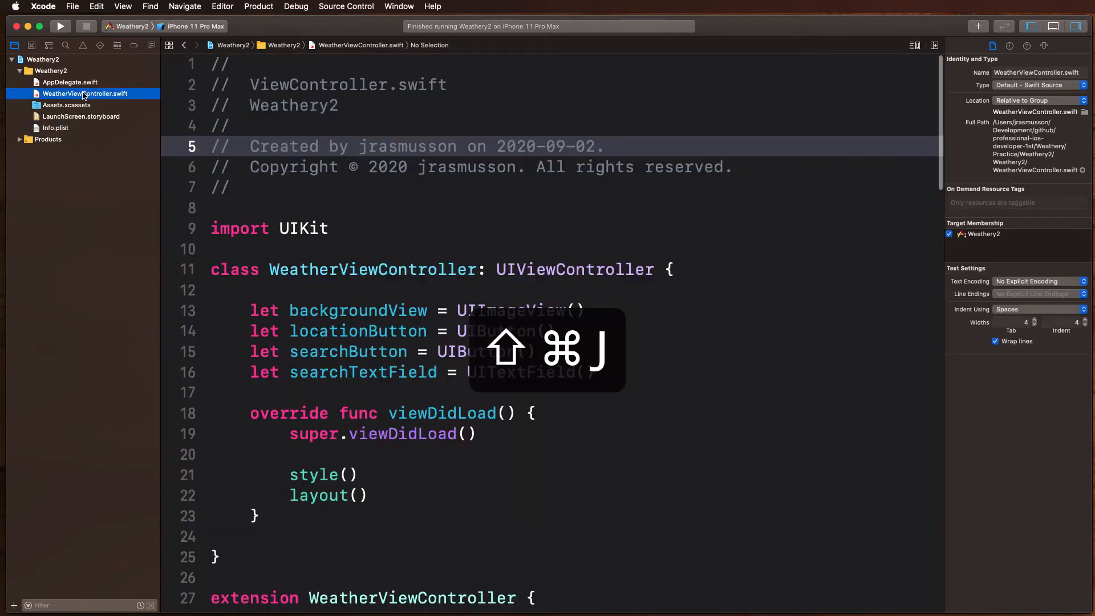
Step: Build and run Weathery2 on the iPhone 11 Pro Max simulator with Cmd-R
key(cmd+r)
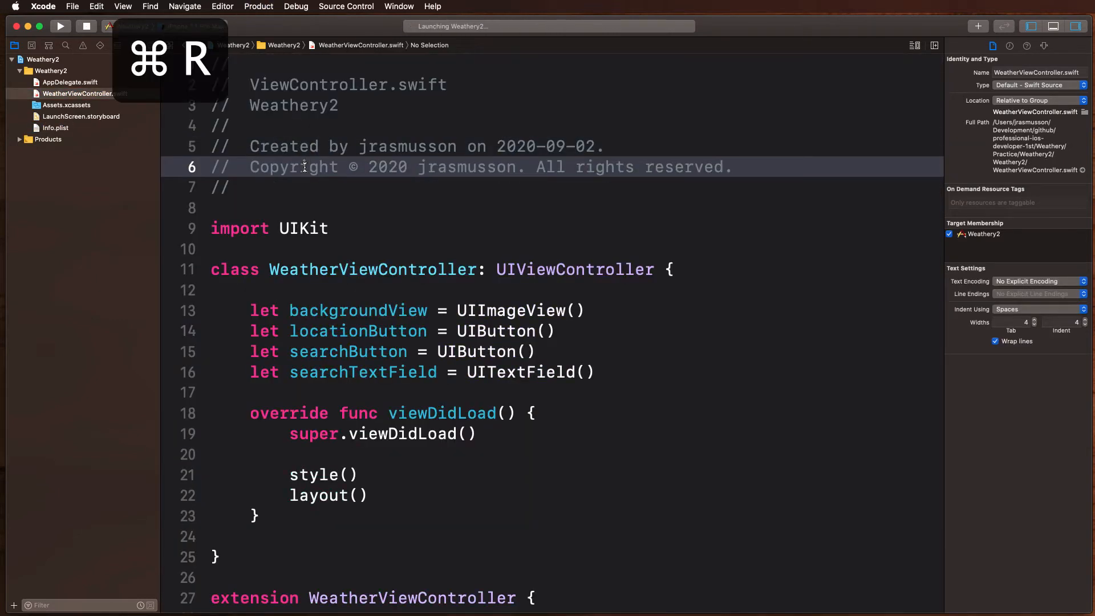
click(60, 26)
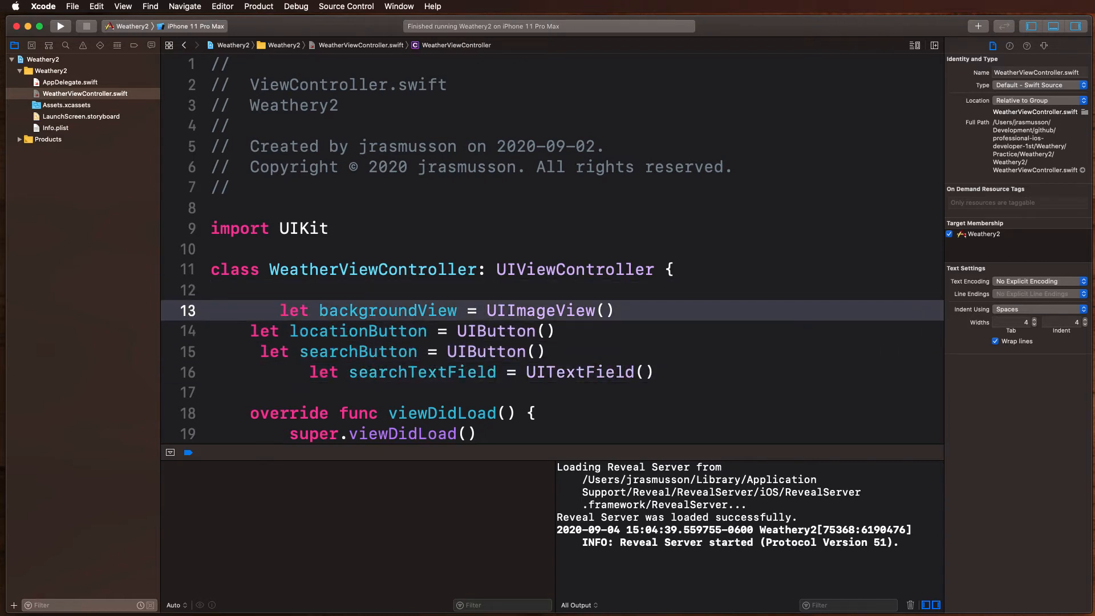
Step: Select the four unevenly indented property lines for re-indenting
drag(280, 310, 653, 372)
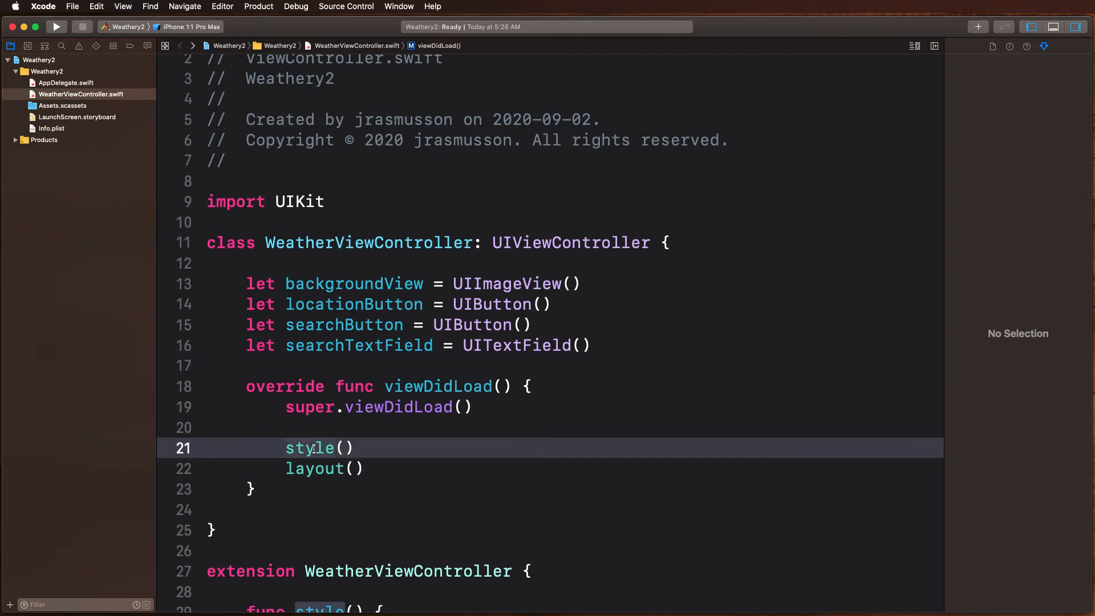
Step: Jump from backgroundView's UIImageView type to its UIKit definition
click(310, 447)
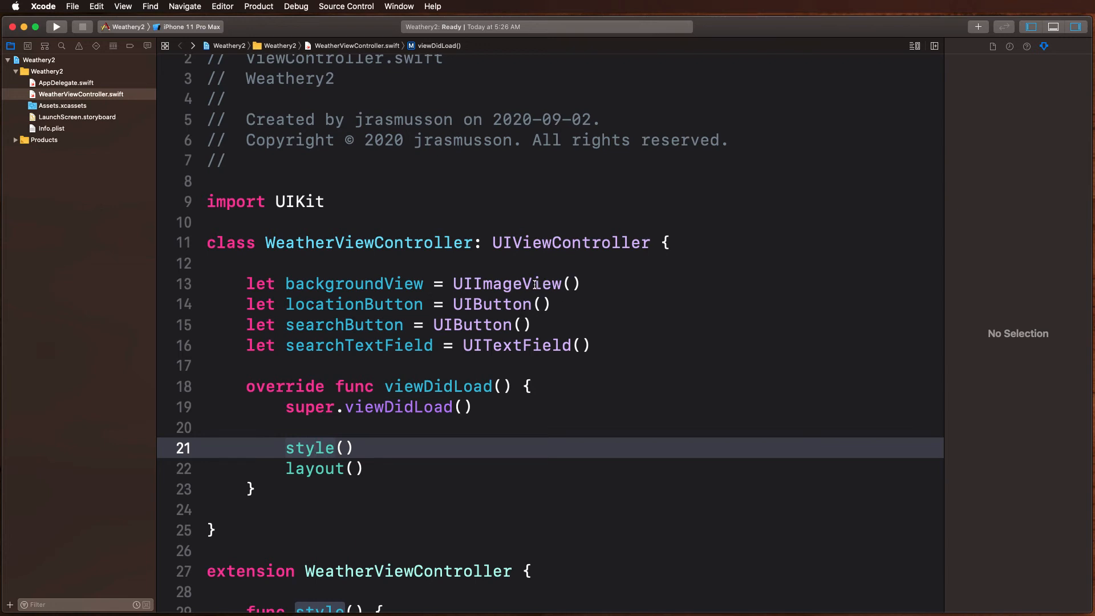
click(531, 283)
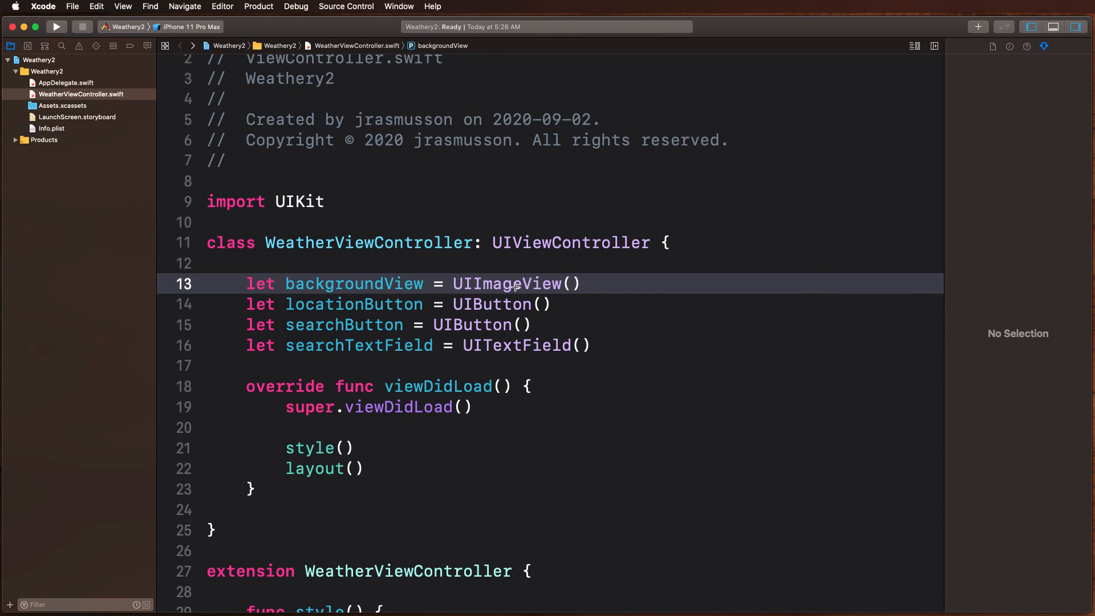
click(506, 284)
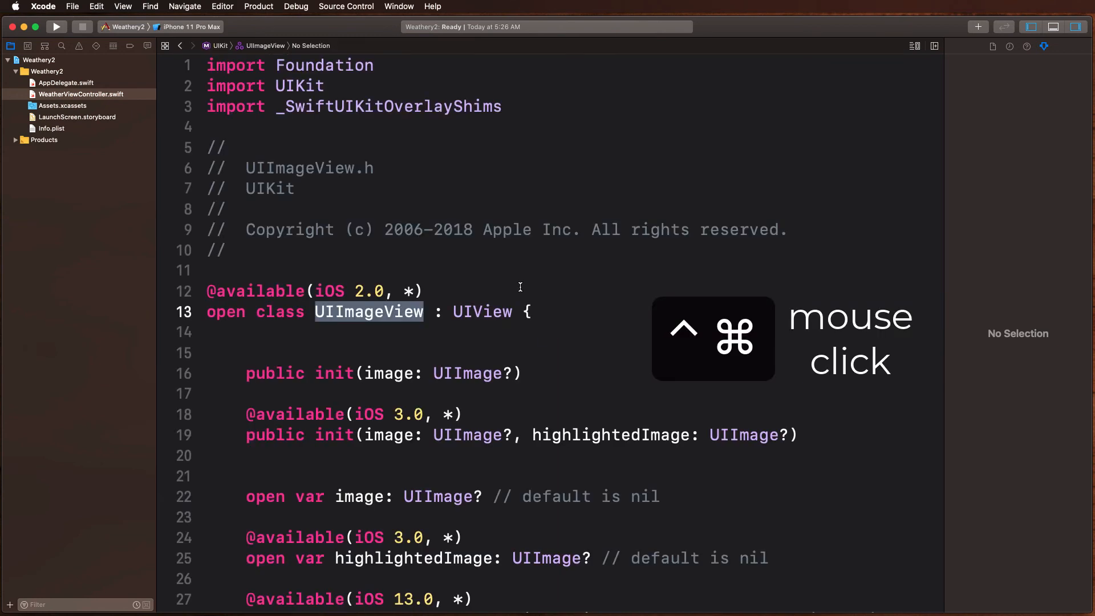